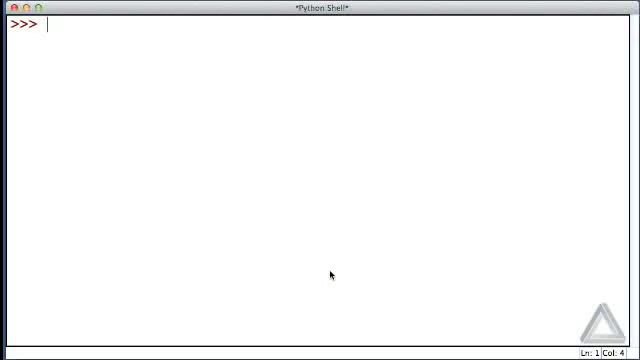
text(# 0)
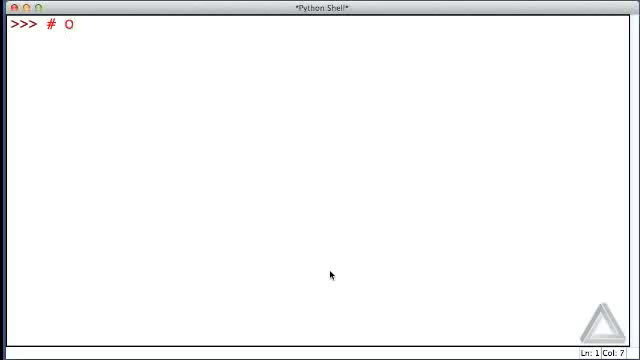
text(Operator O)
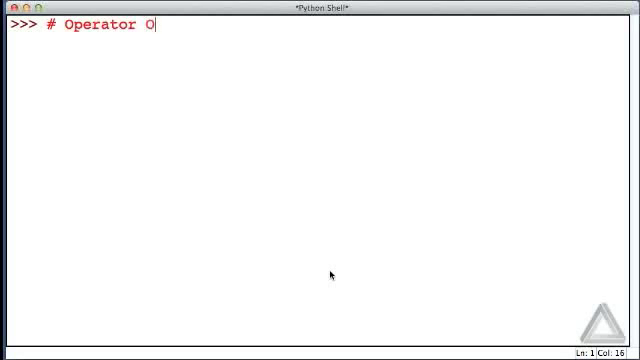
text(verloading.)
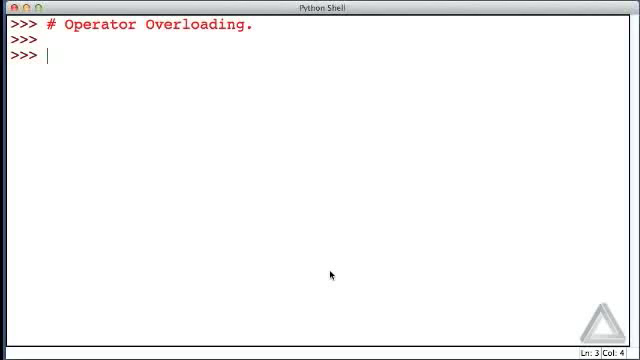
text(2 + 3)
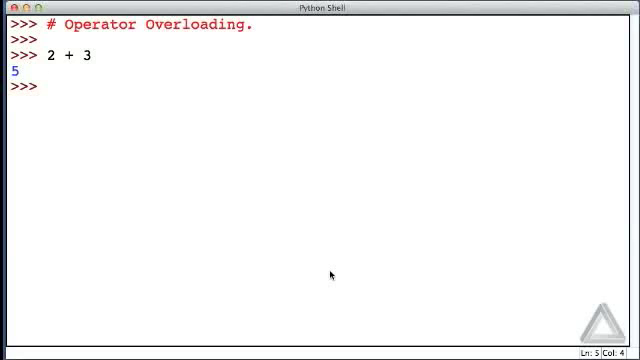
text(2 +)
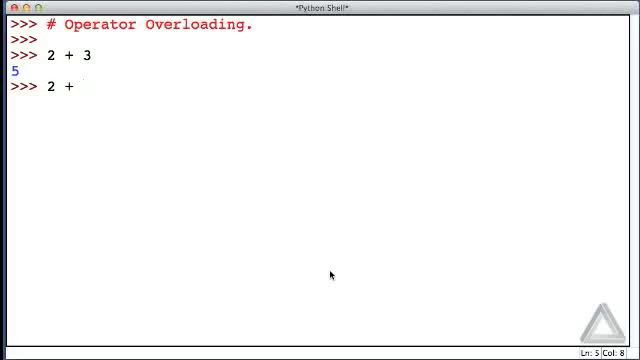
text(3.0)
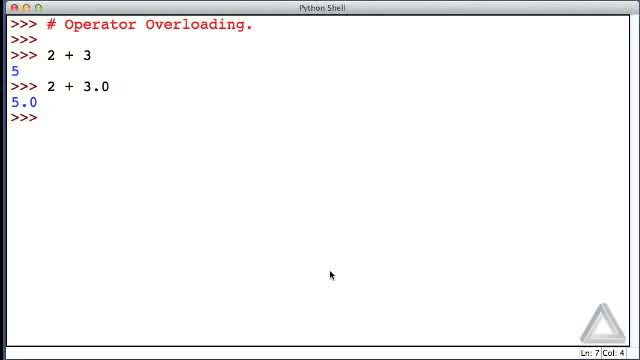
text("hi)
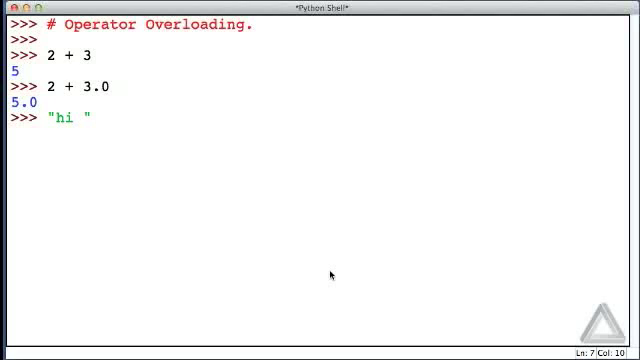
text(+ ")
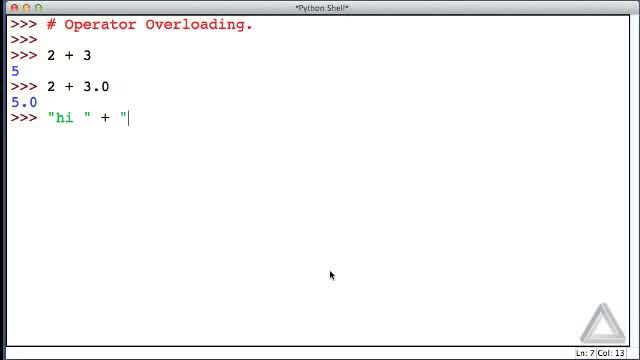
text(there")
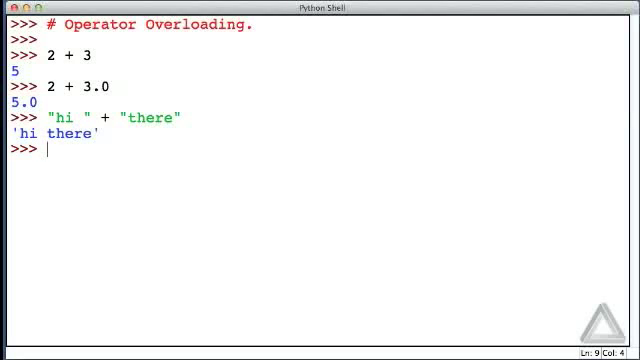
text(2)
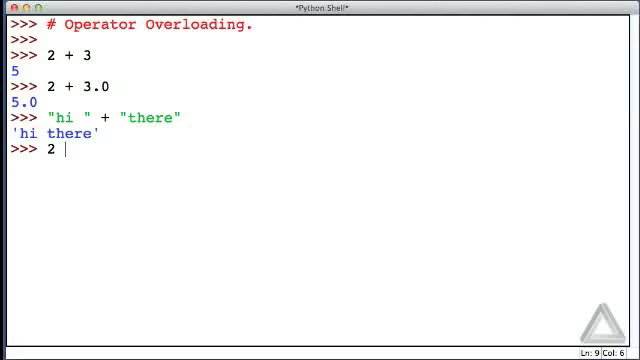
text(*)
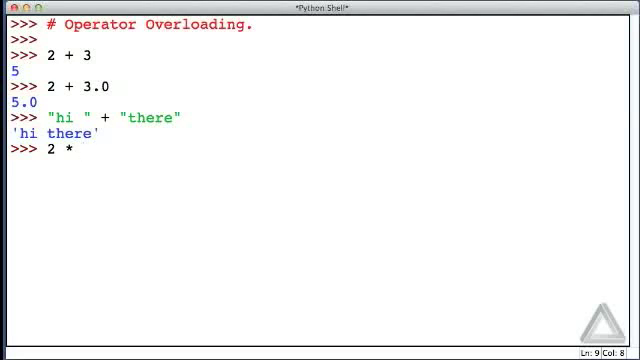
text(3)
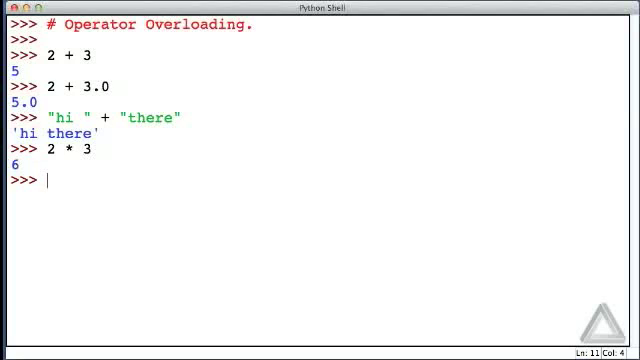
text("hello " *)
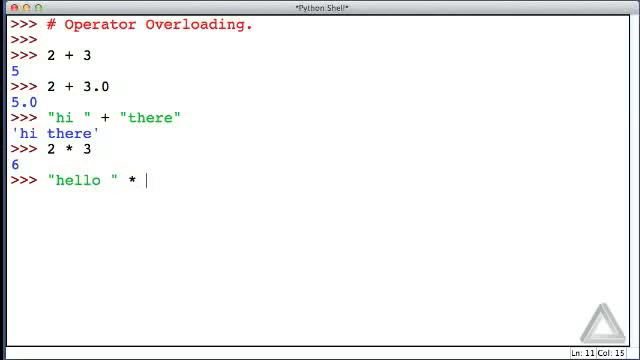
text(3)
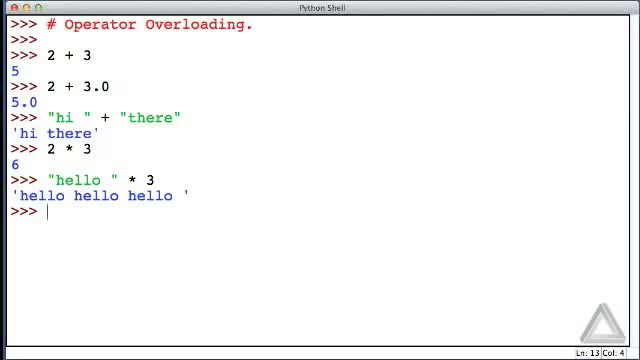
text(3)
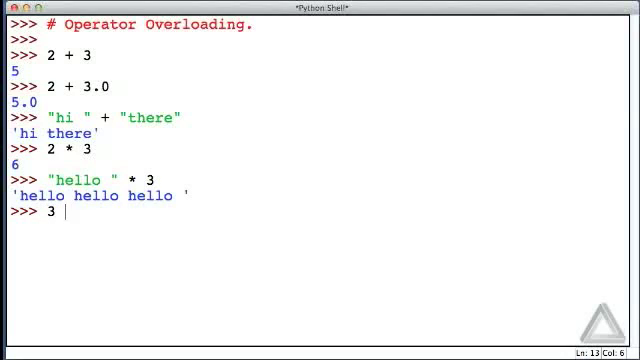
text(* ")
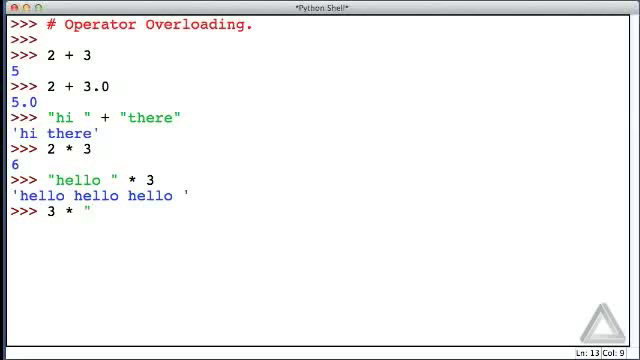
text(hello ")
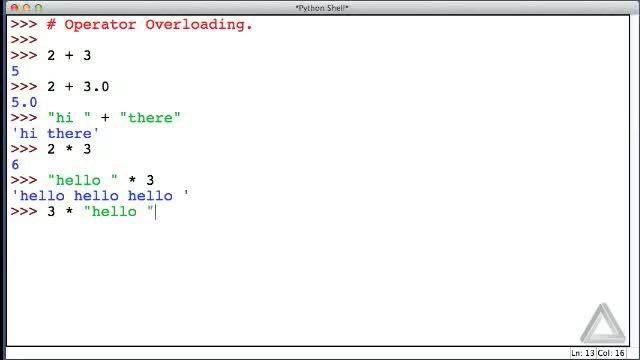